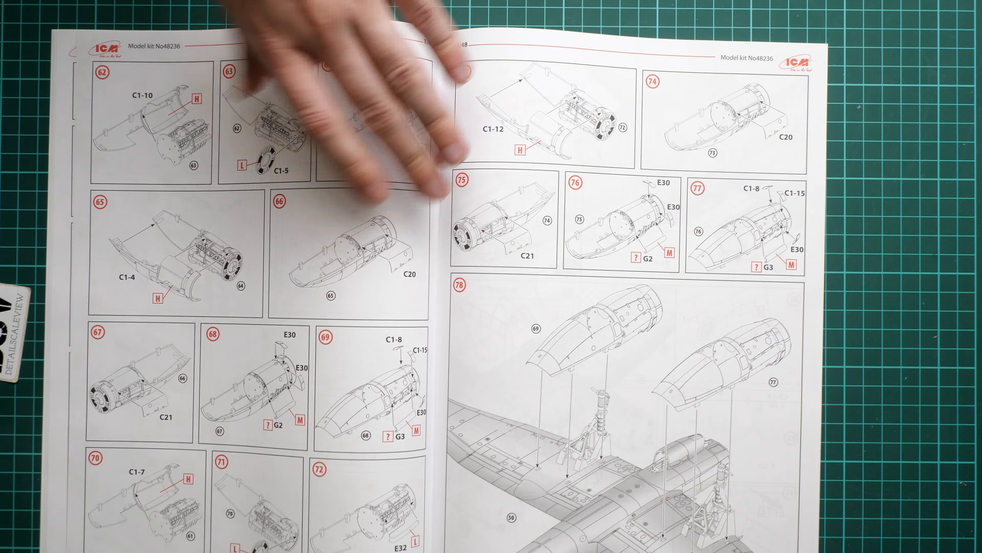
mouse_move(333, 94)
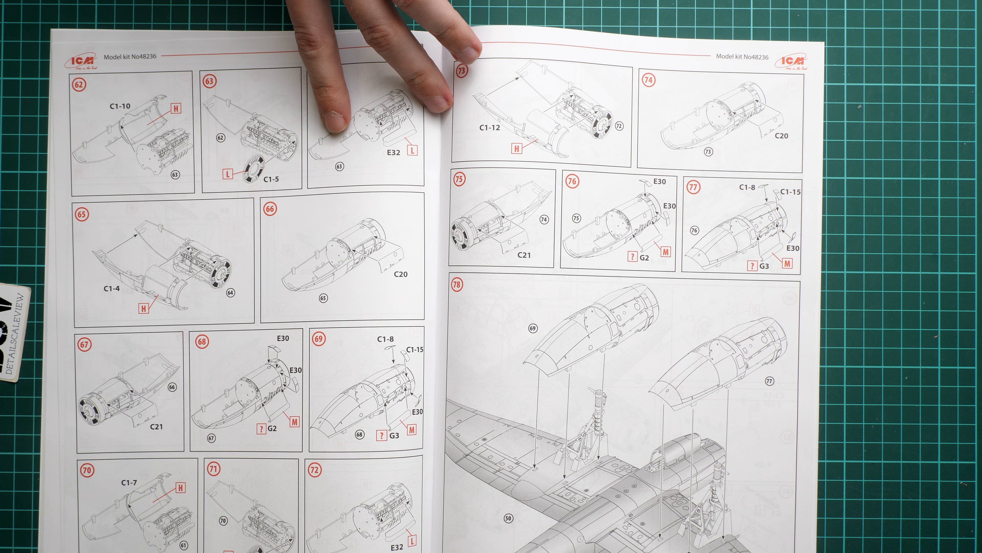